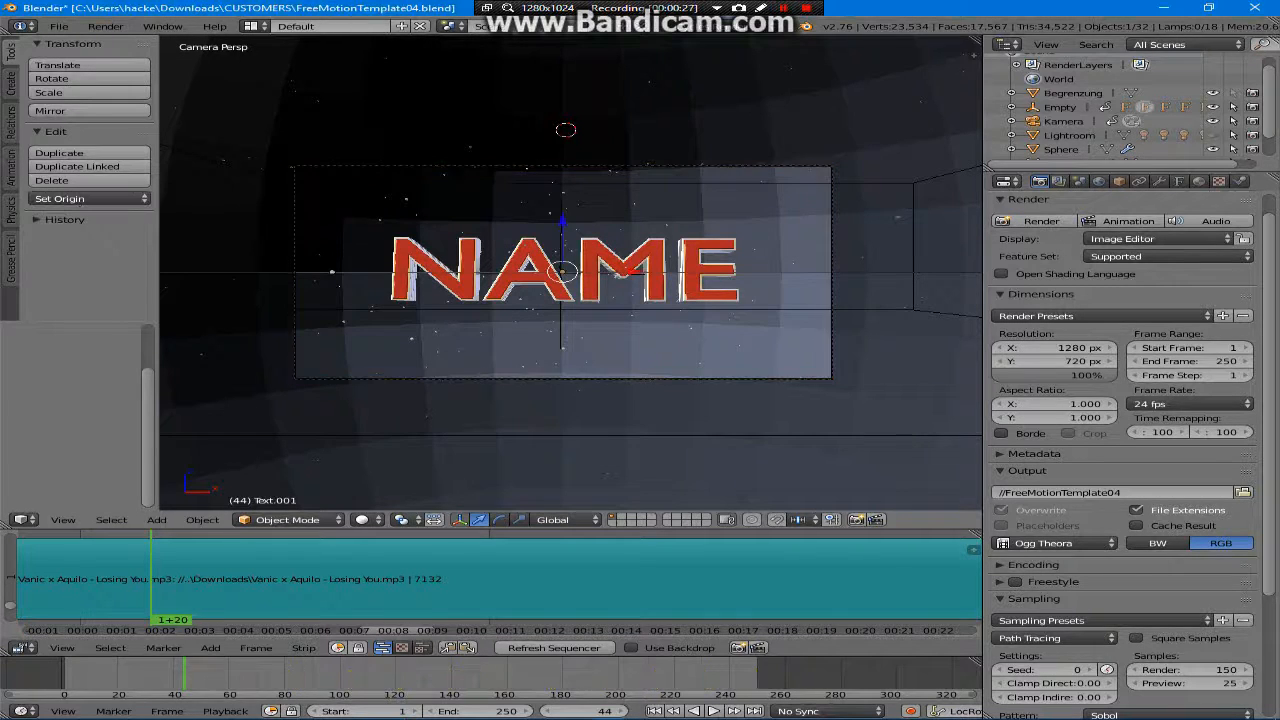
# Bring up the output-path file browser, showing FreeMotionTemplate04 in the earlier render's folder.
pyautogui.press('Tab')
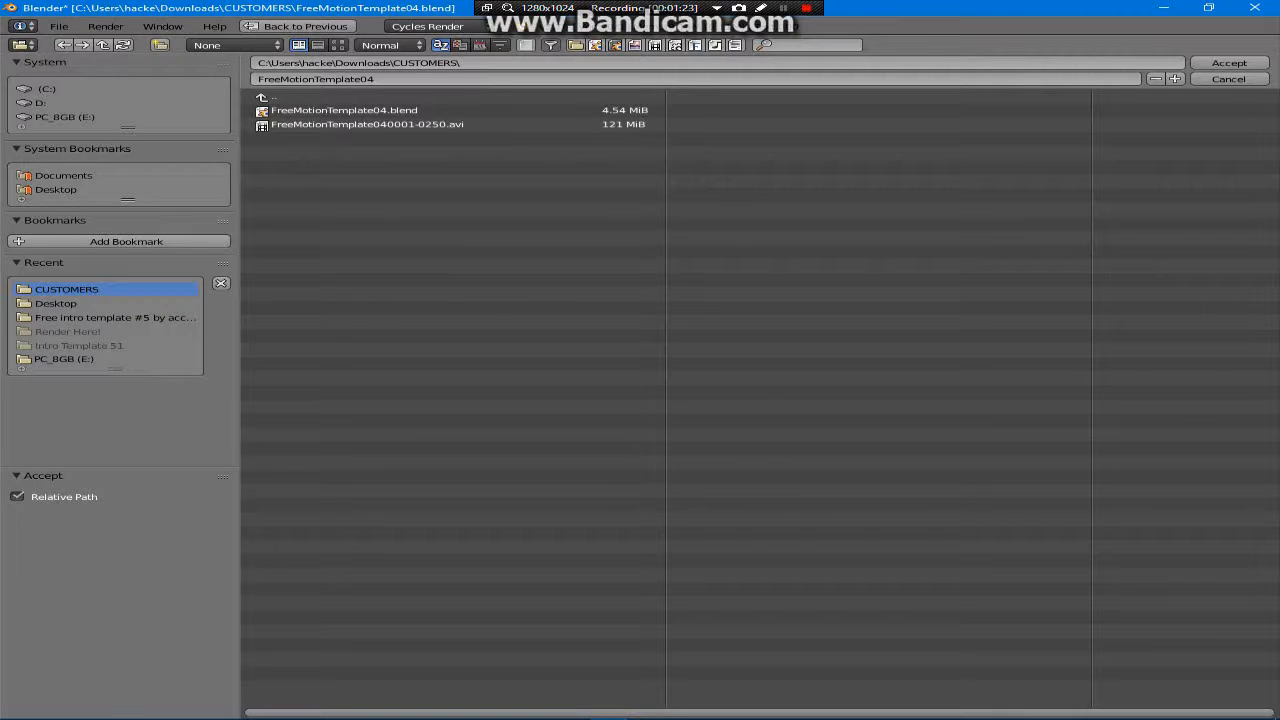
# Set the render output folder to the PC_8GB (E:) drive and accept it.
pyautogui.click(64, 117)
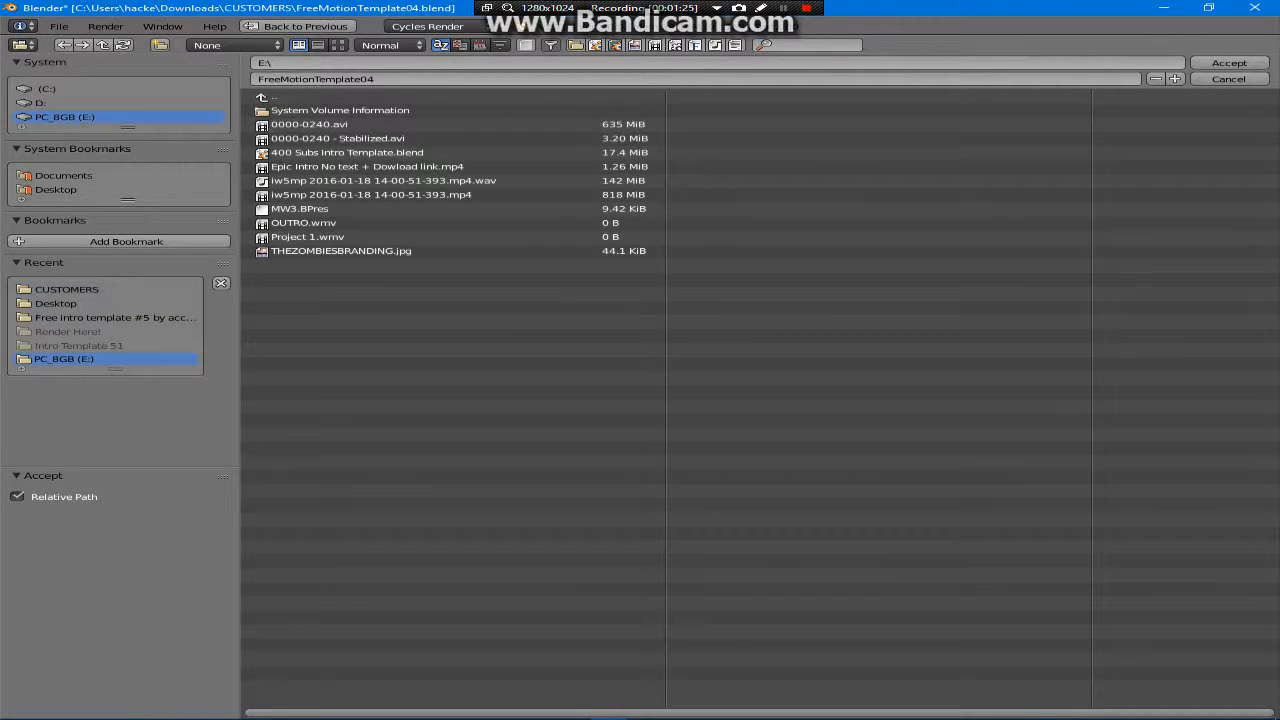
pyautogui.click(1229, 62)
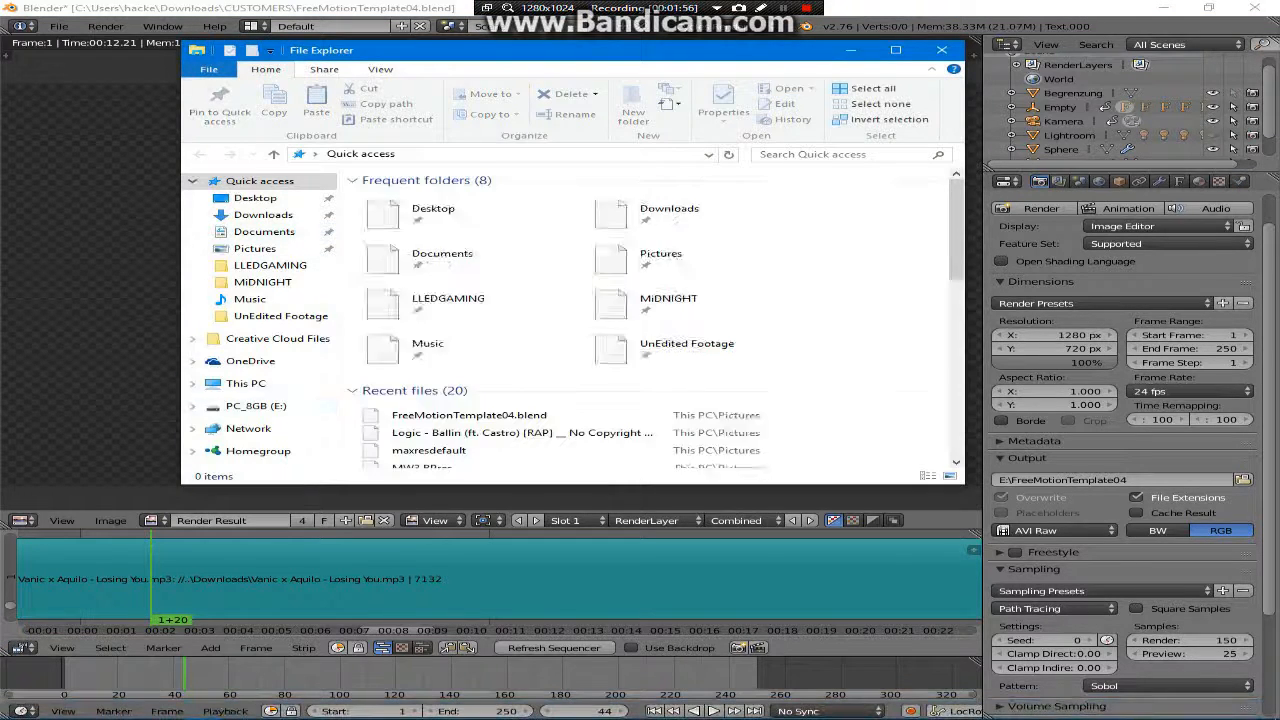
# Play '0000-0240 - Stabilized' from the E: drive in Movies & TV, then close the player.
pyautogui.click(256, 405)
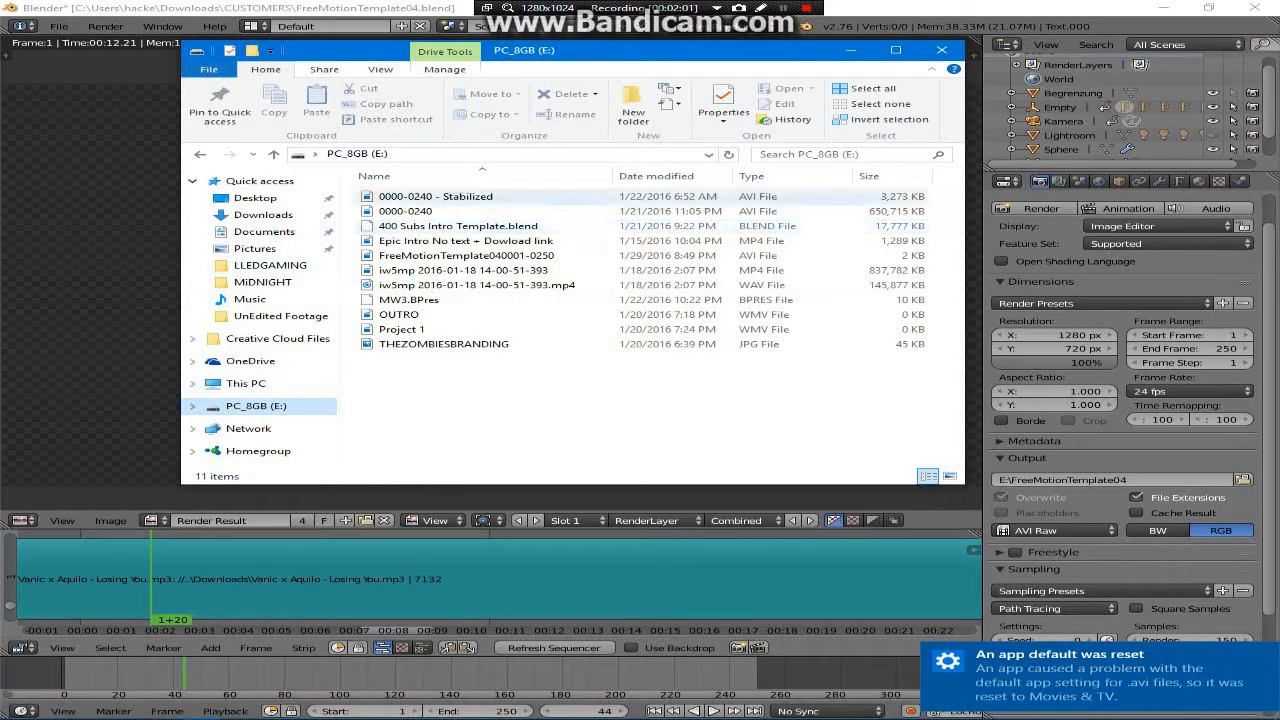
pyautogui.click(405, 211)
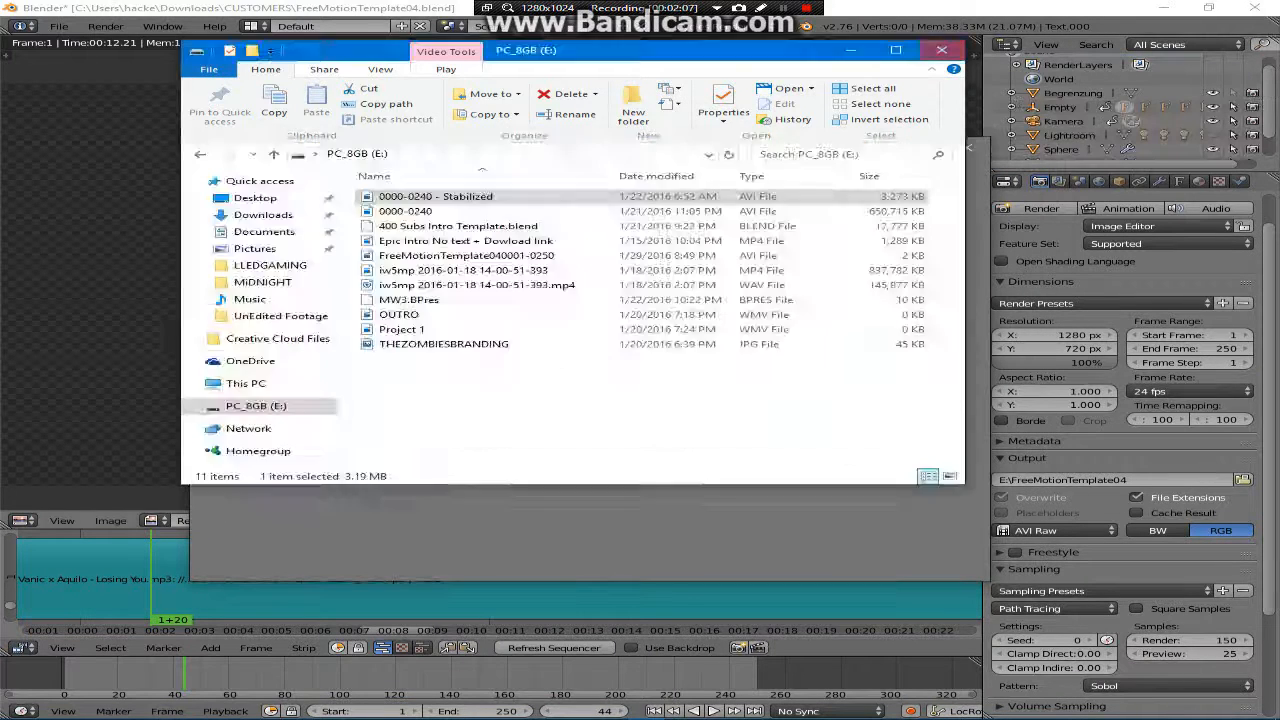
pyautogui.doubleClick(435, 196)
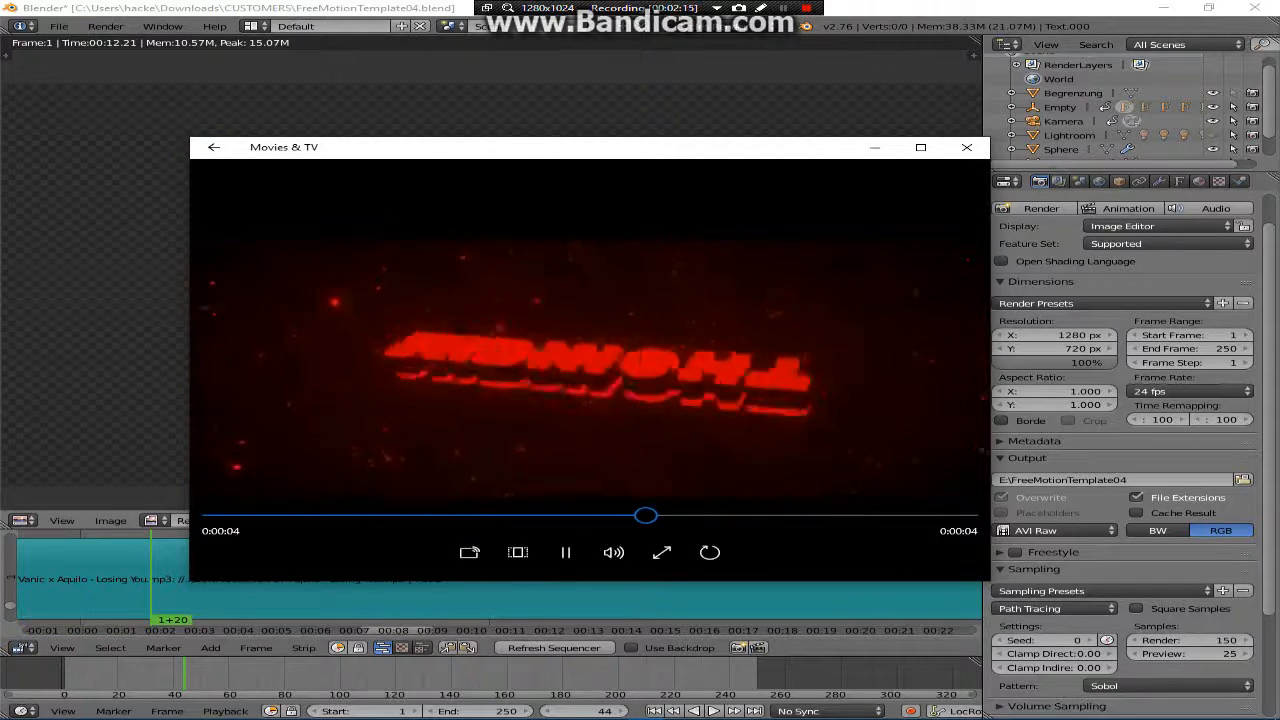
pyautogui.click(966, 147)
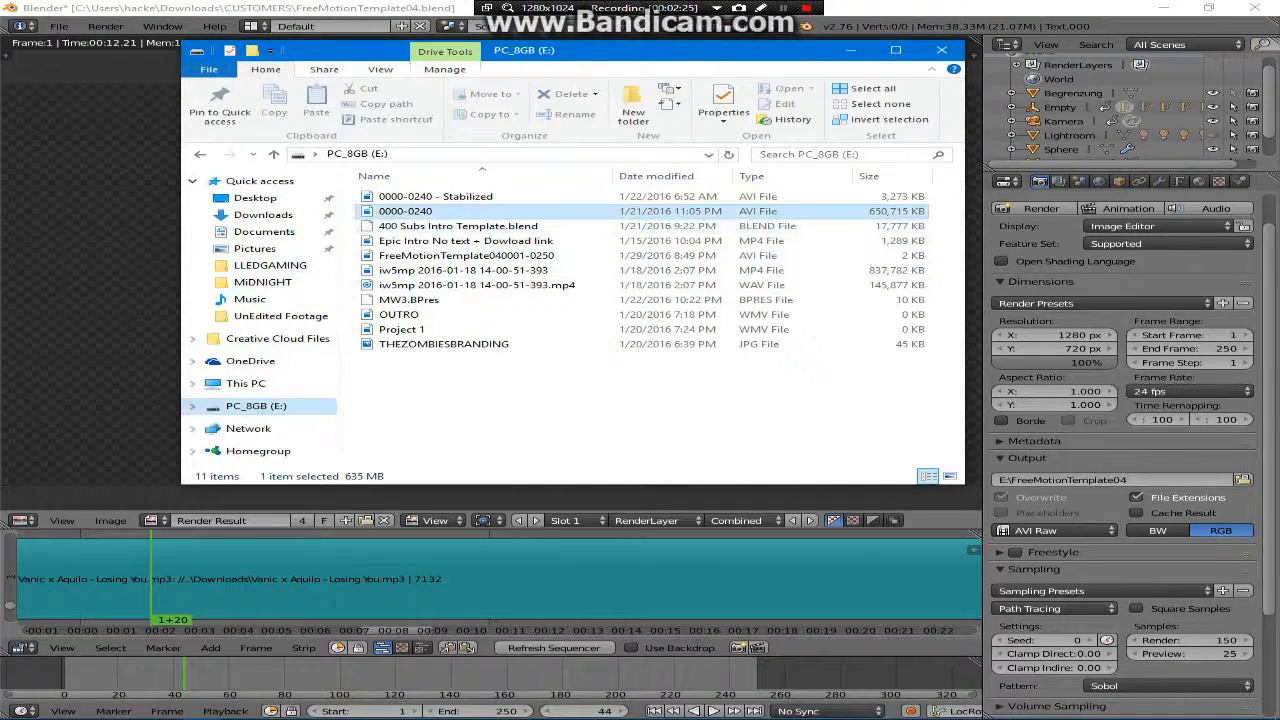
# Launch VSDC Free Video Editor and start a new project with HD 1280x720, 30 fps settings.
pyautogui.doubleClick(406, 211)
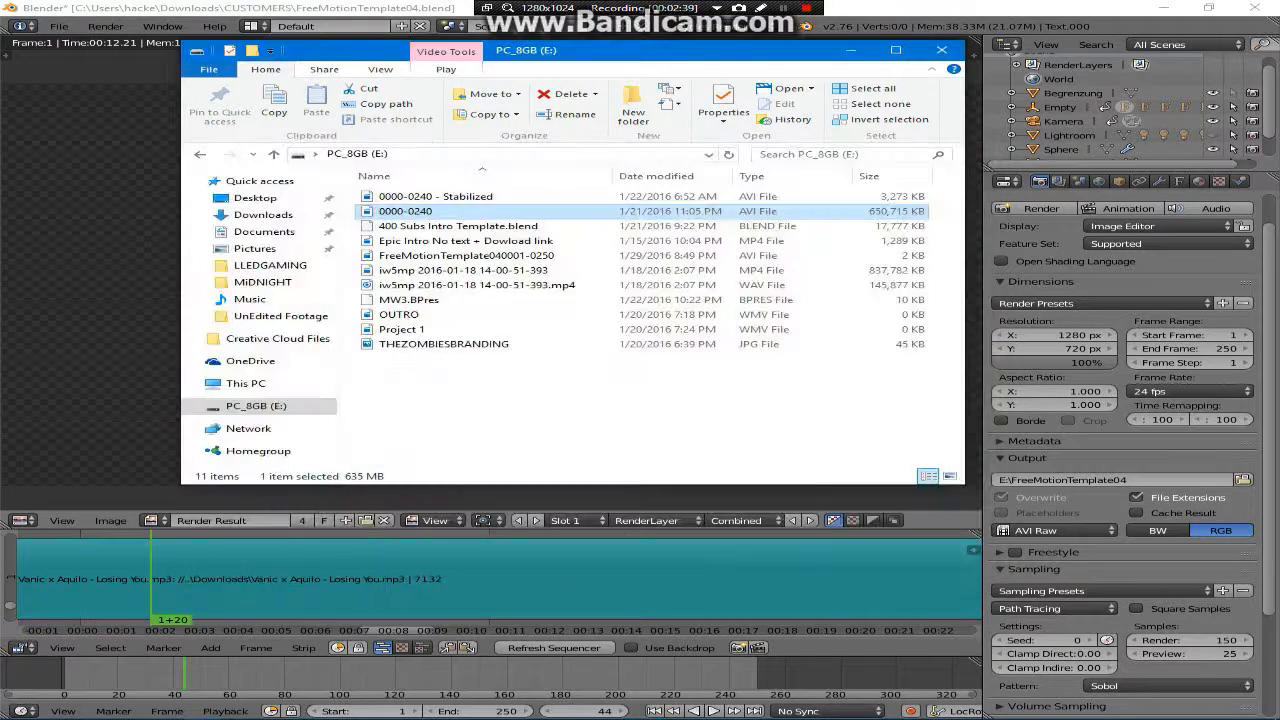
pyautogui.click(940, 50)
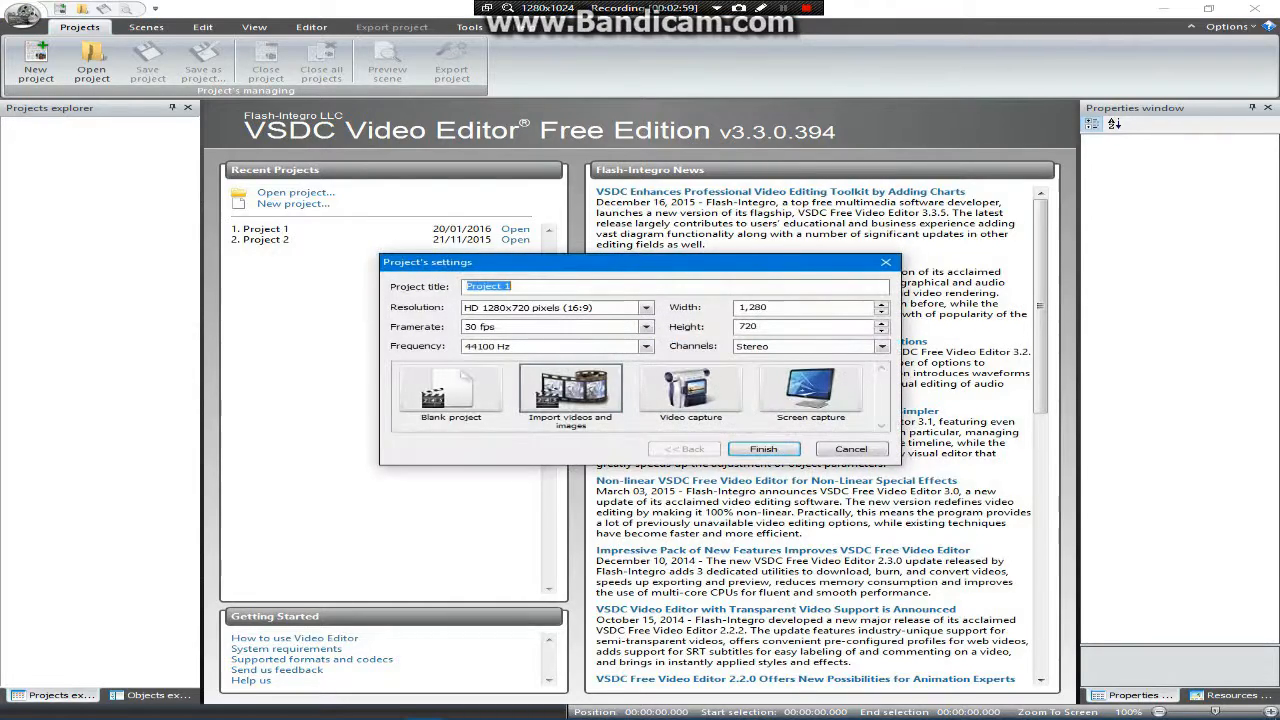
# Create the project by importing 0000-0240.avi onto Scene 0's timeline.
pyautogui.click(763, 448)
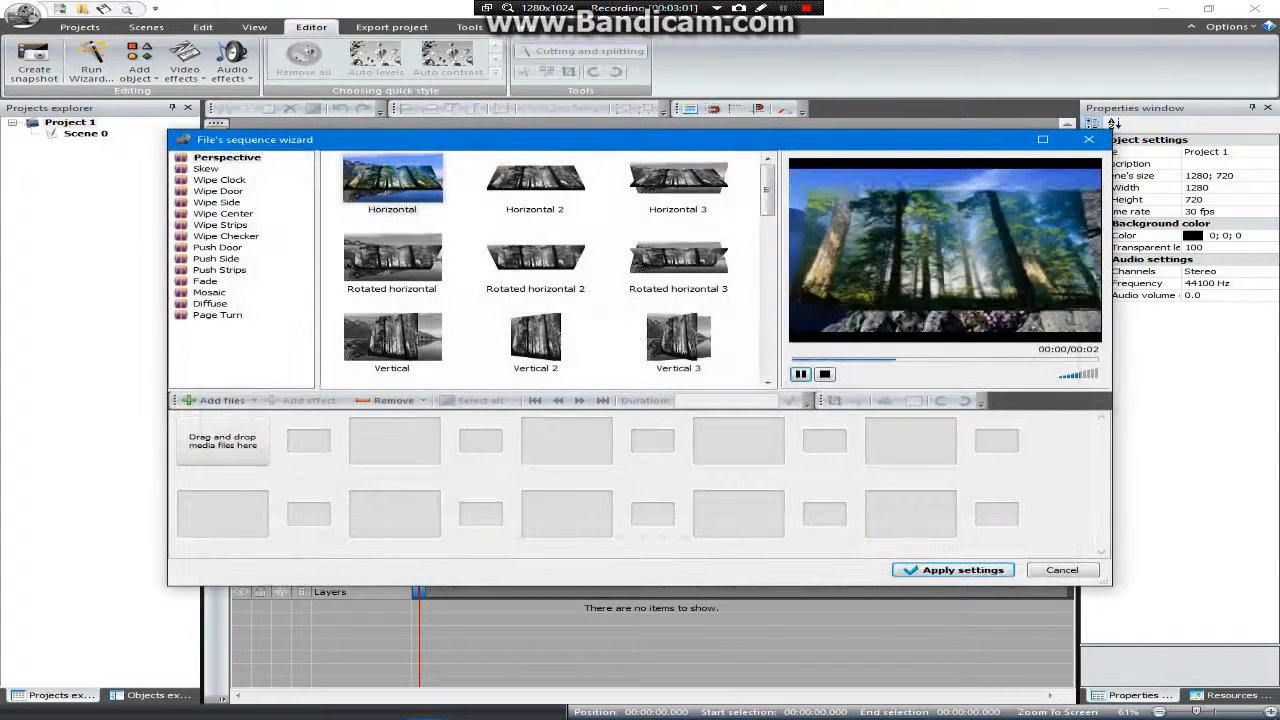
pyautogui.click(222, 400)
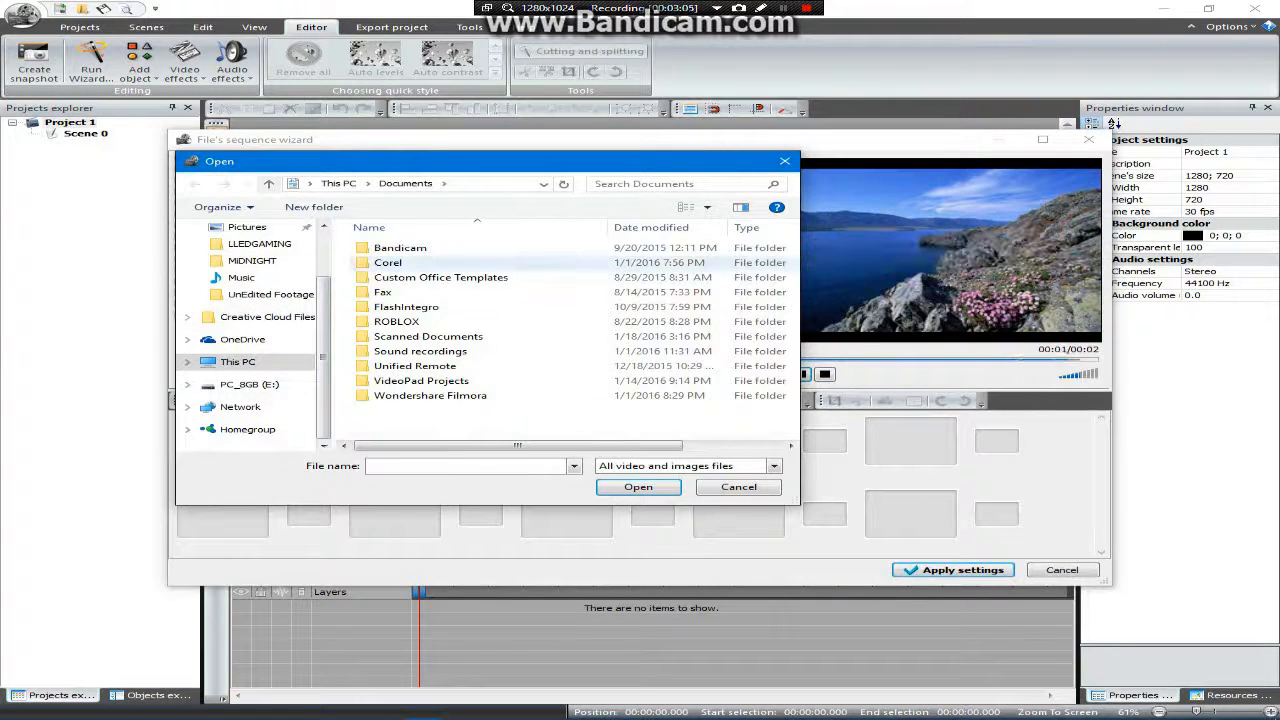
pyautogui.click(249, 384)
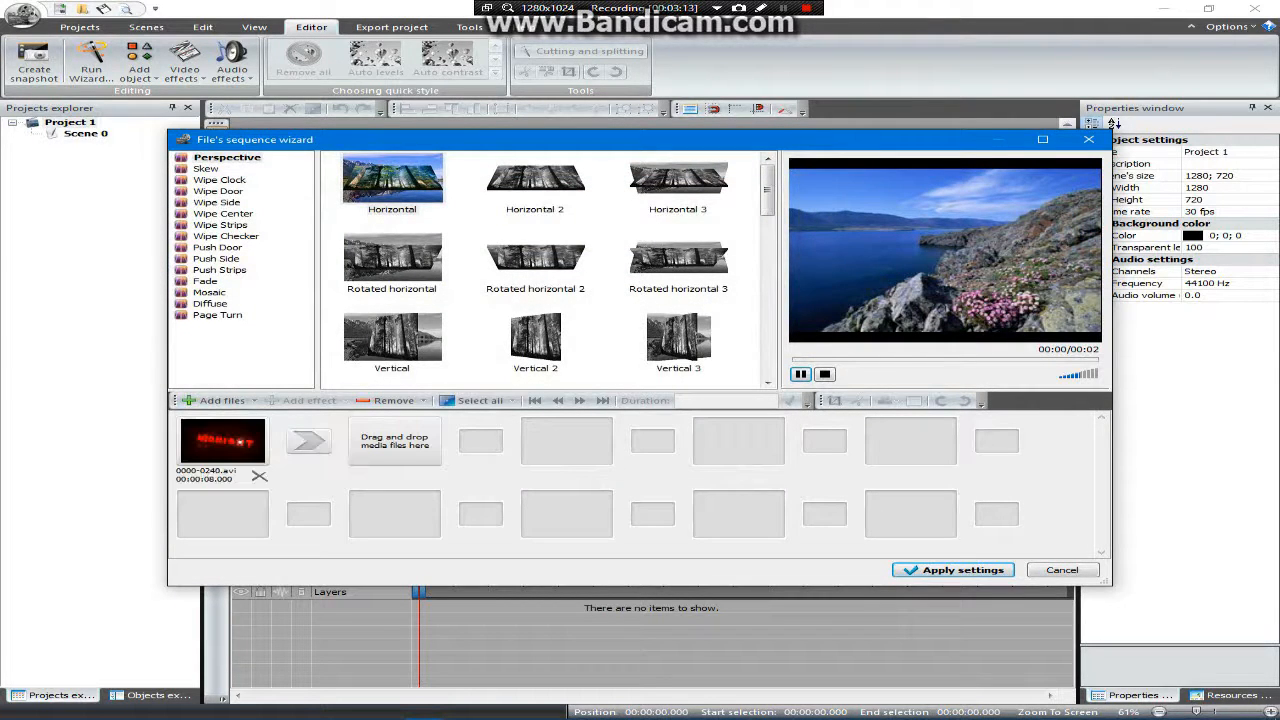
pyautogui.click(952, 569)
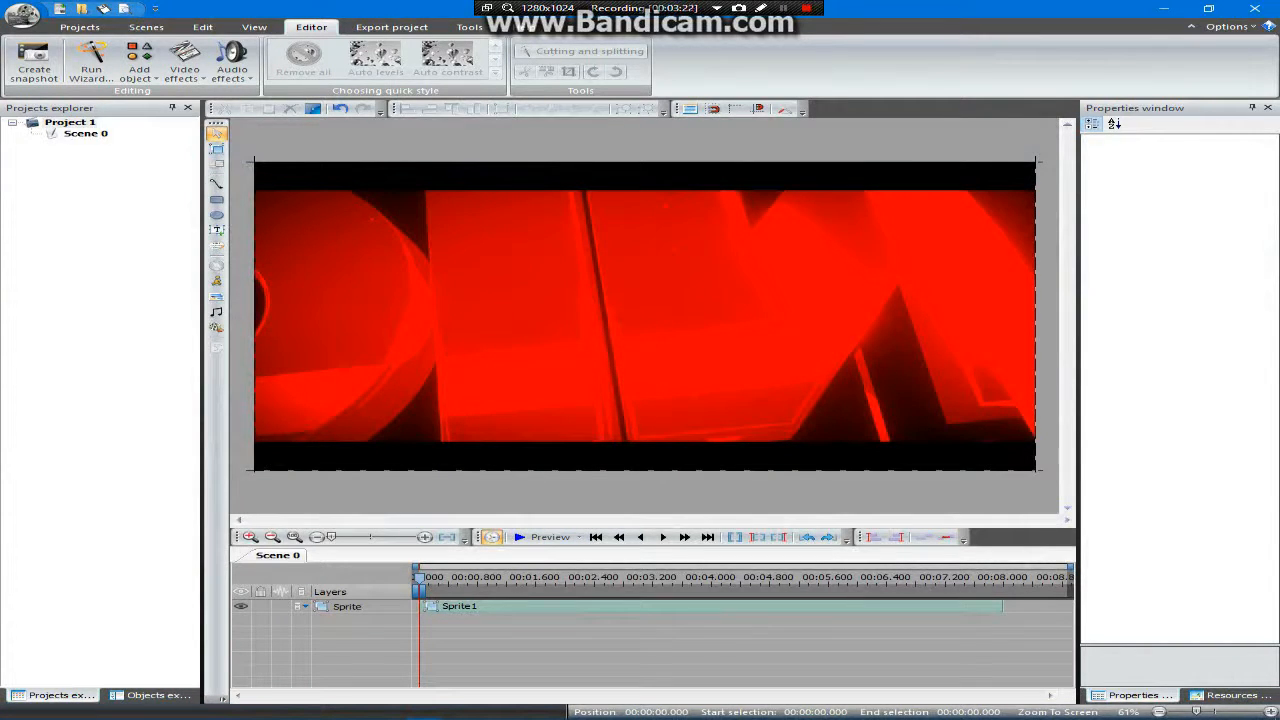
# Set the export format to AVI with the Highest Quality profile.
pyautogui.click(391, 27)
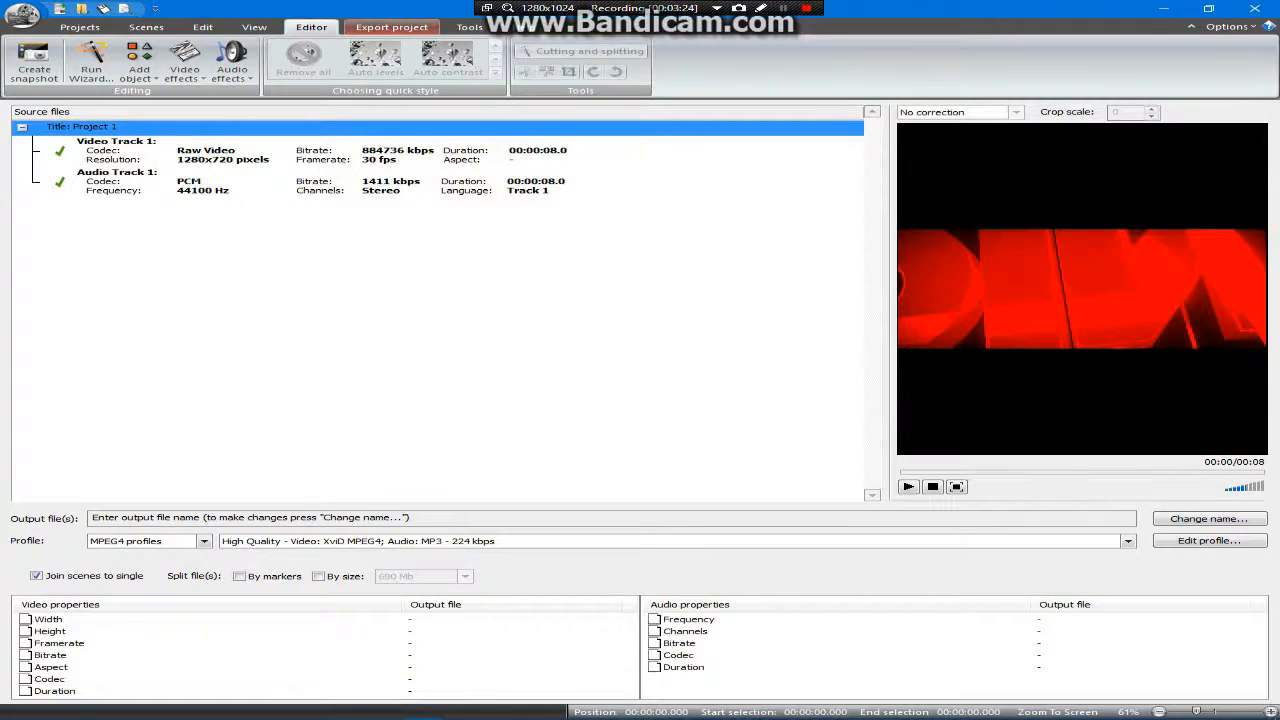
pyautogui.click(391, 27)
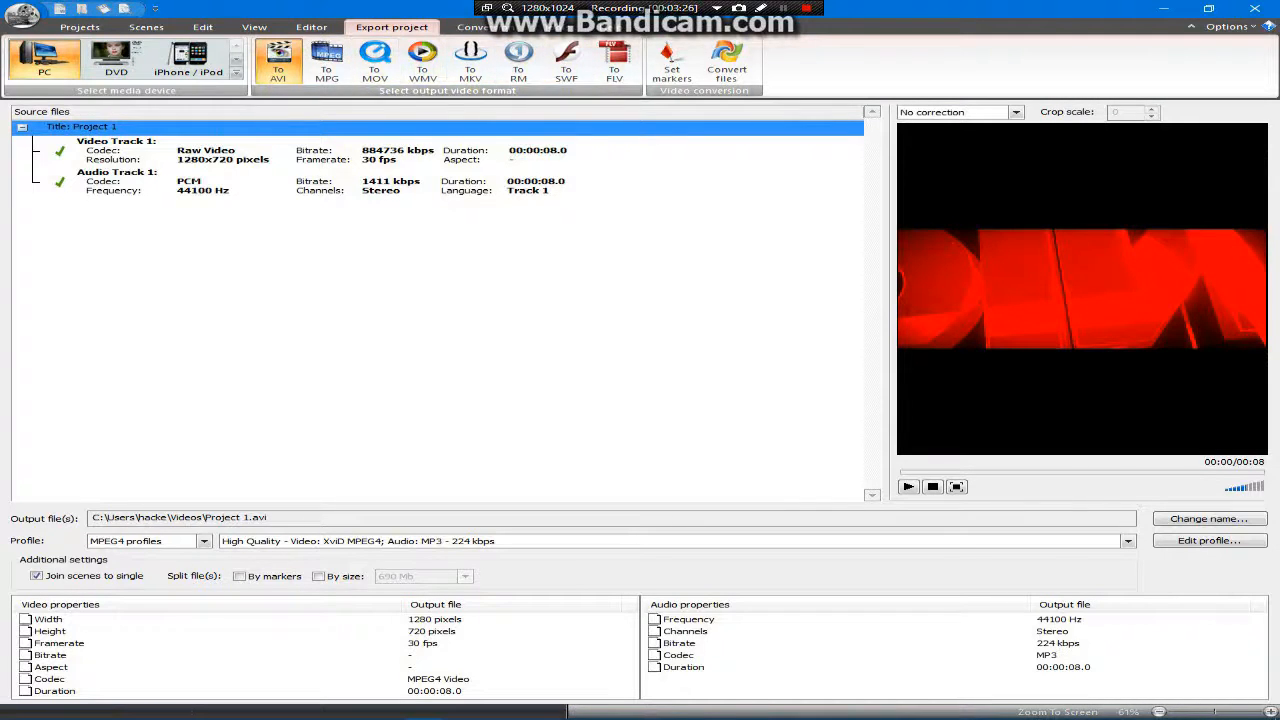
pyautogui.click(1128, 541)
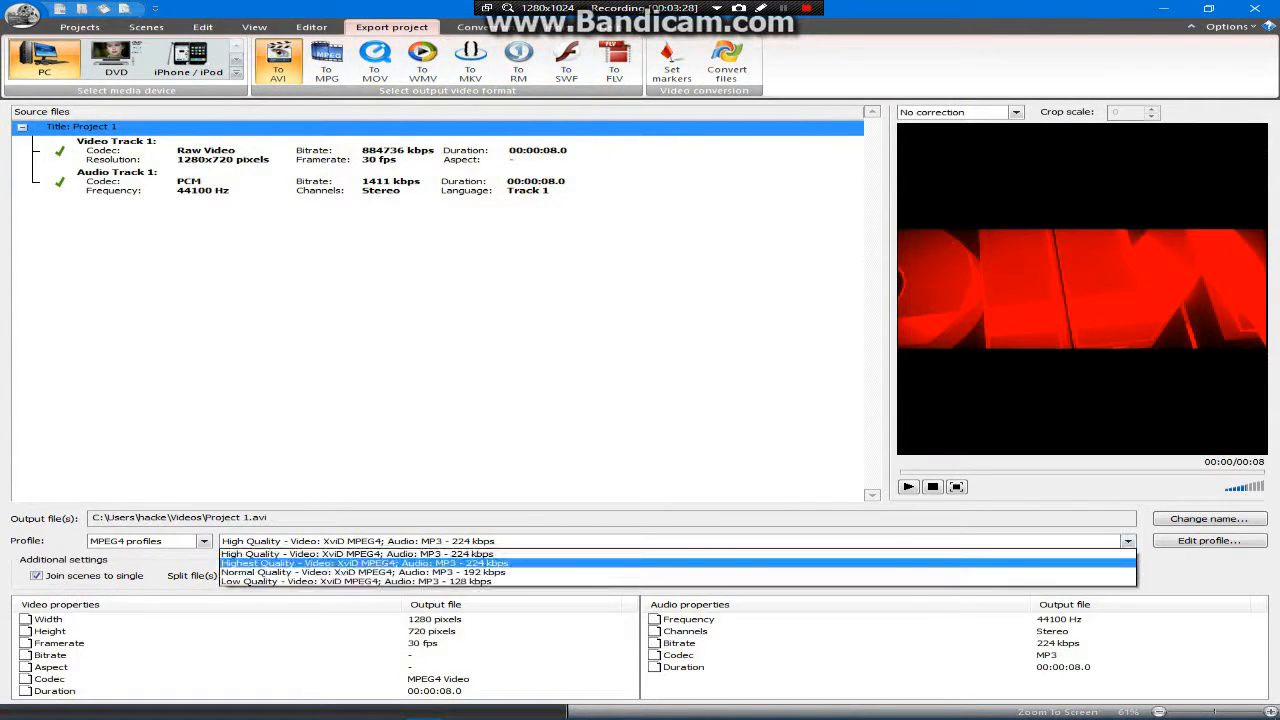
pyautogui.click(363, 562)
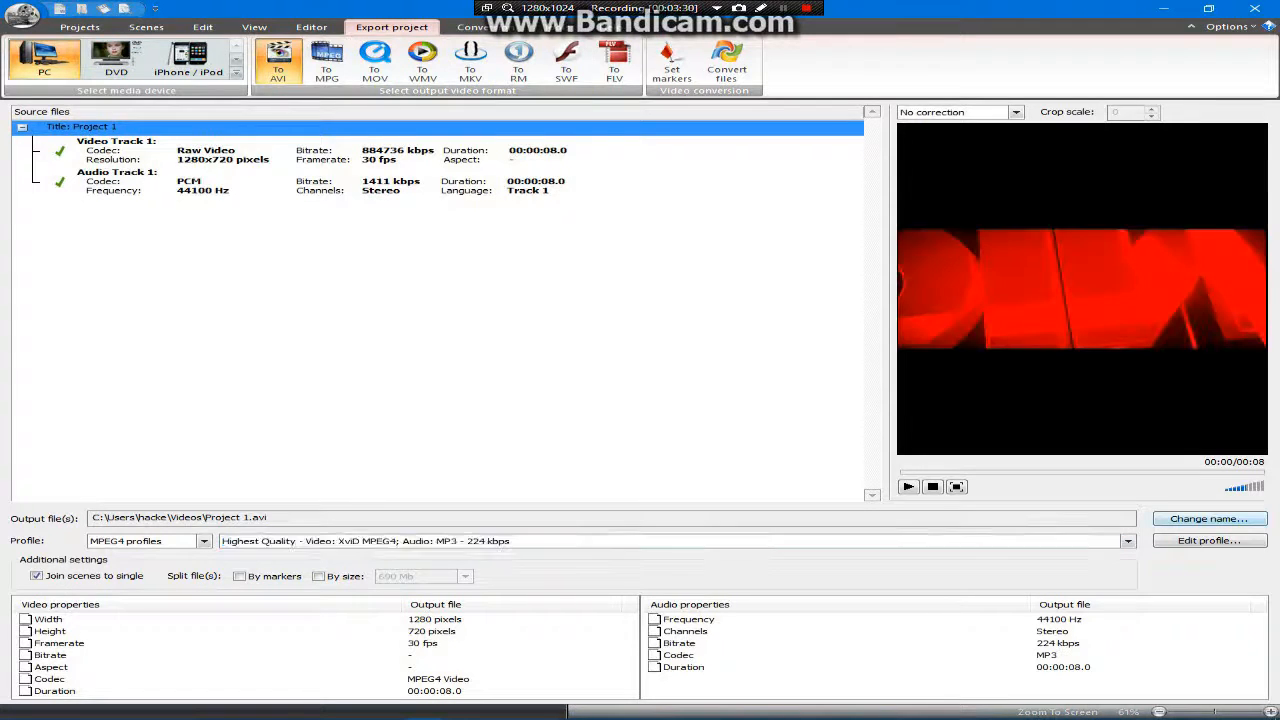
# Rename the export output to STAB and save the name.
pyautogui.click(1208, 518)
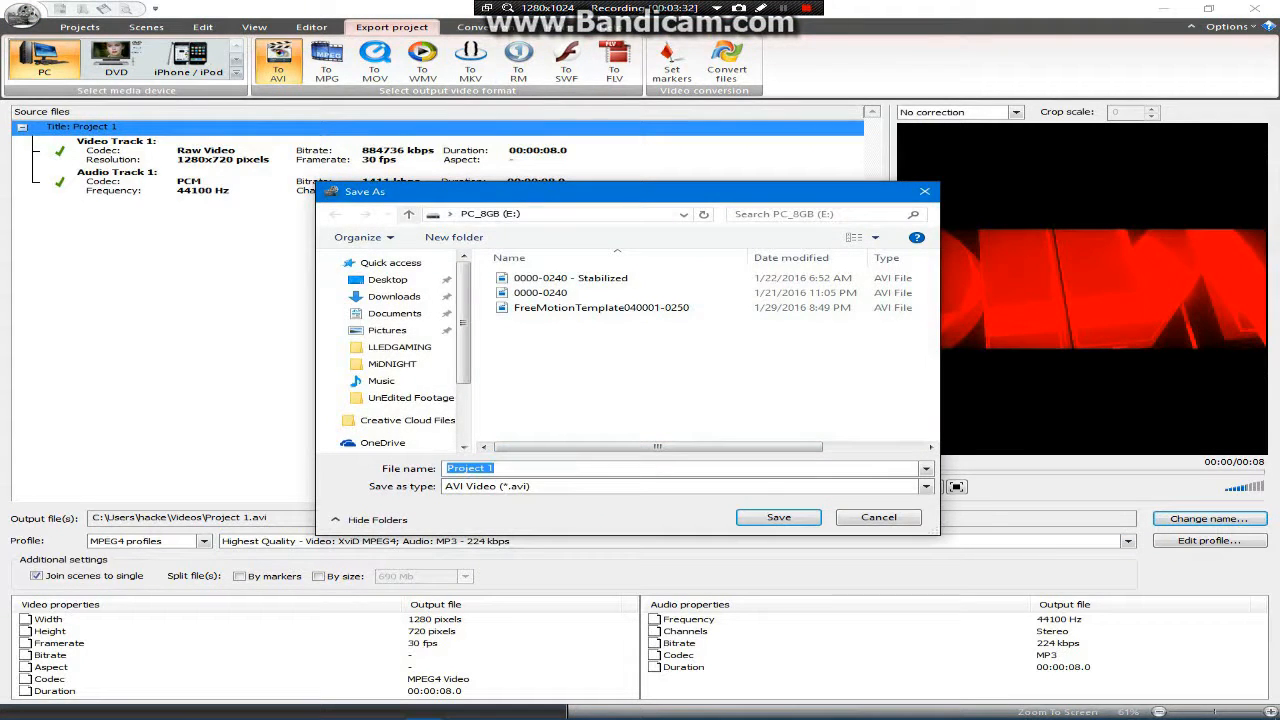
pyautogui.write('S')
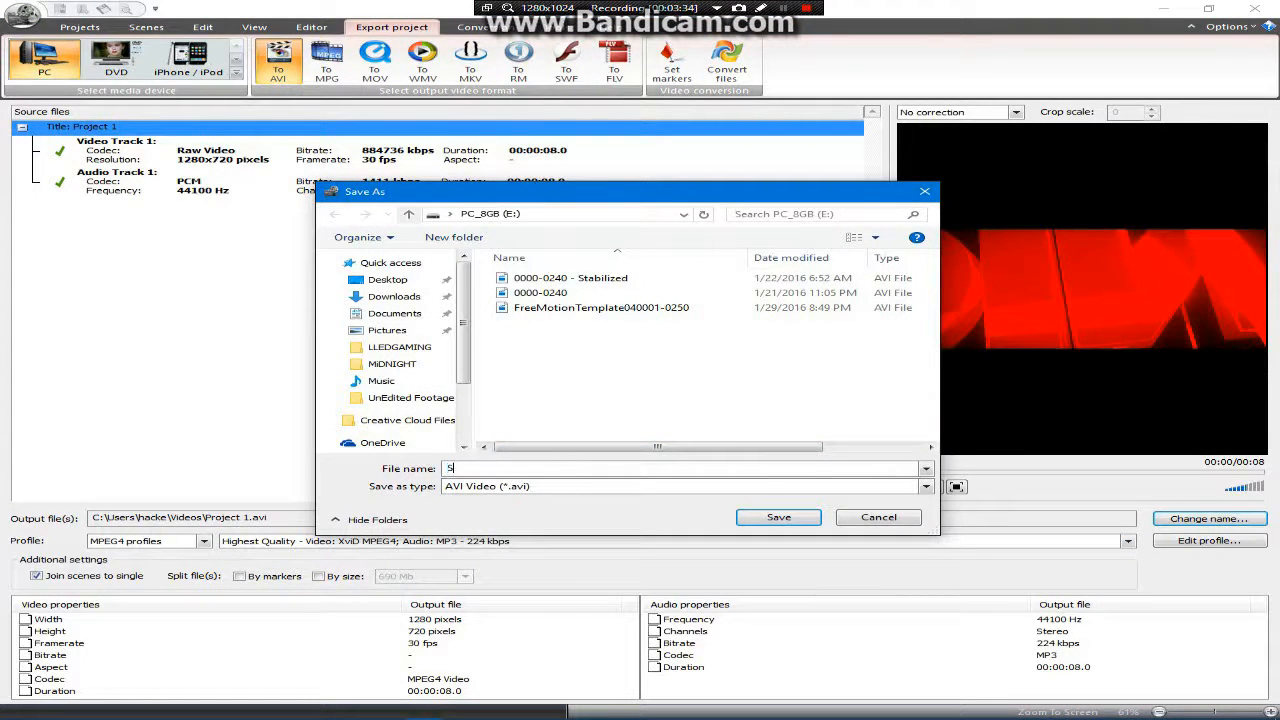
pyautogui.write('TAB')
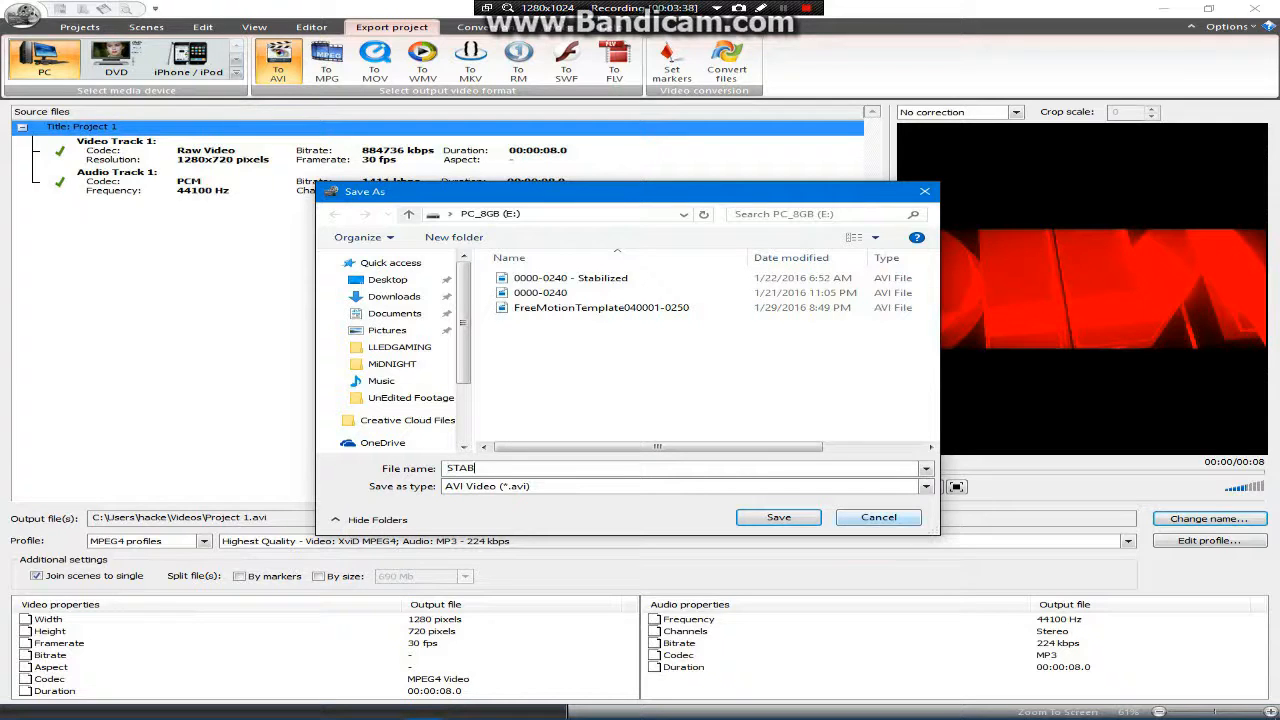
pyautogui.click(778, 517)
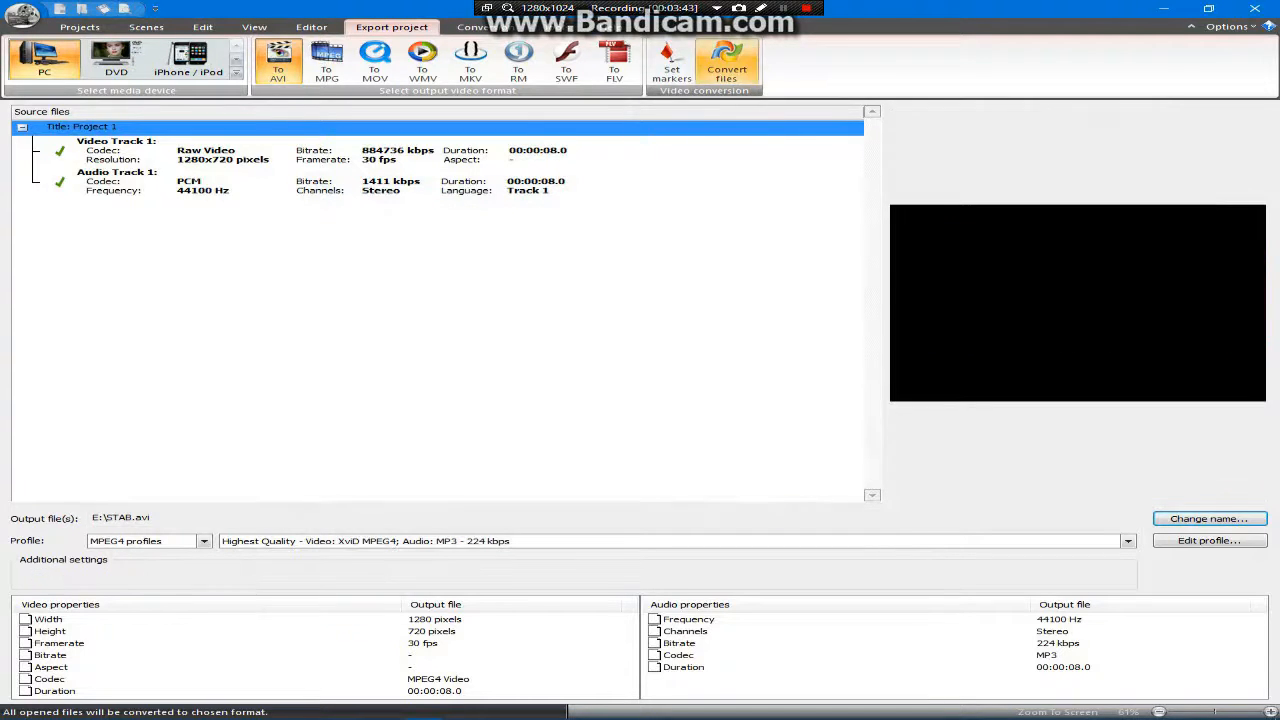
pyautogui.click(727, 62)
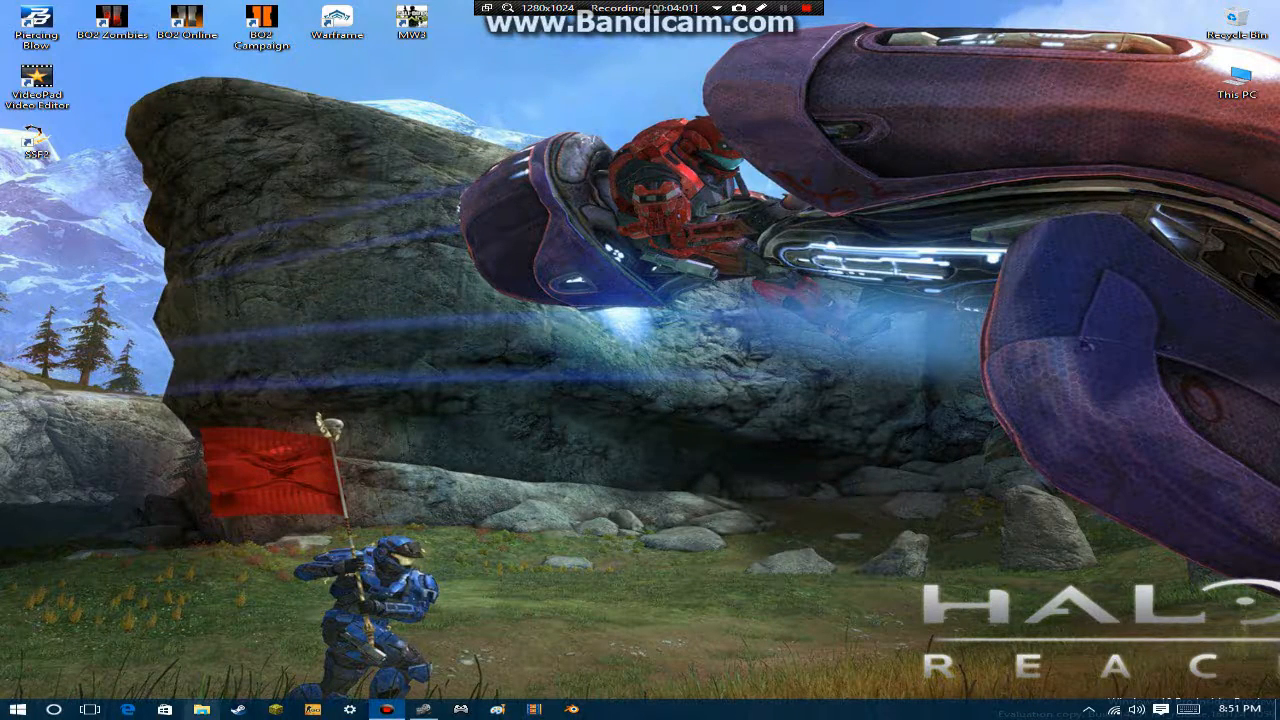
# Check File Explorer, then return to VSDC to see the finished STAB.avi conversion.
pyautogui.click(160, 708)
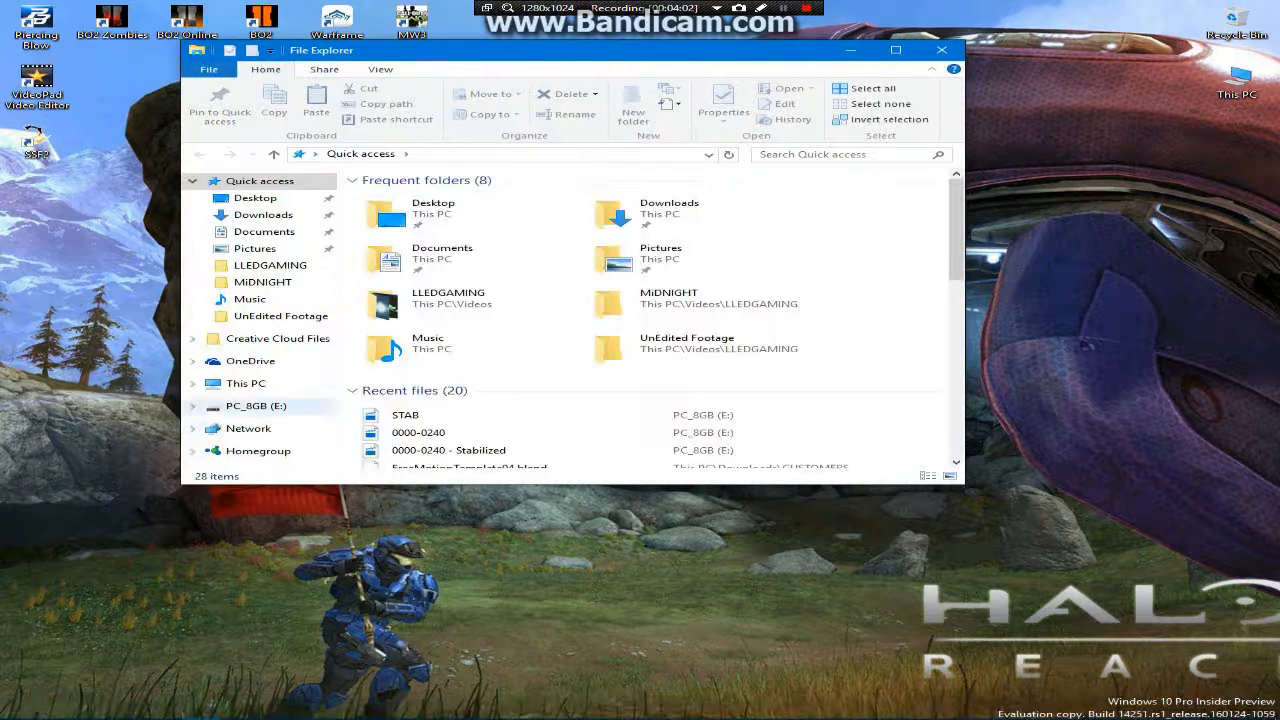
pyautogui.click(256, 405)
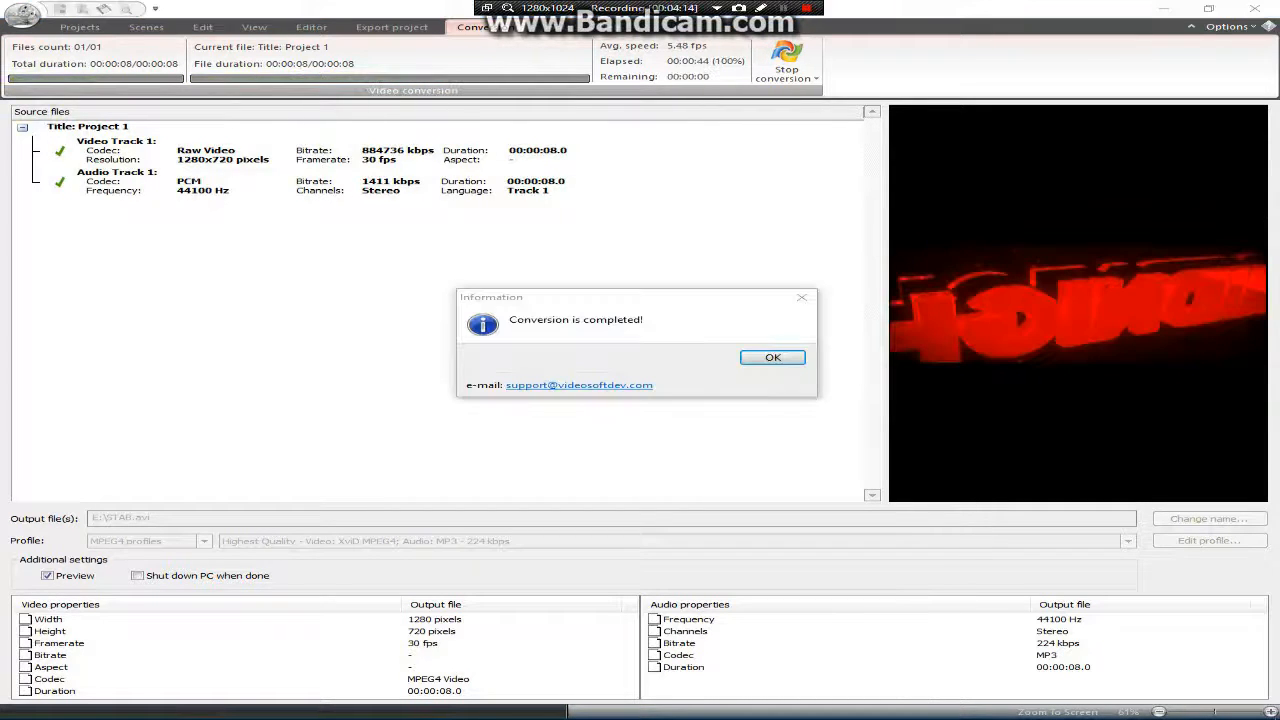
# Dismiss the Conversion is completed message and open the PC_8GB (E:) drive.
pyautogui.click(772, 357)
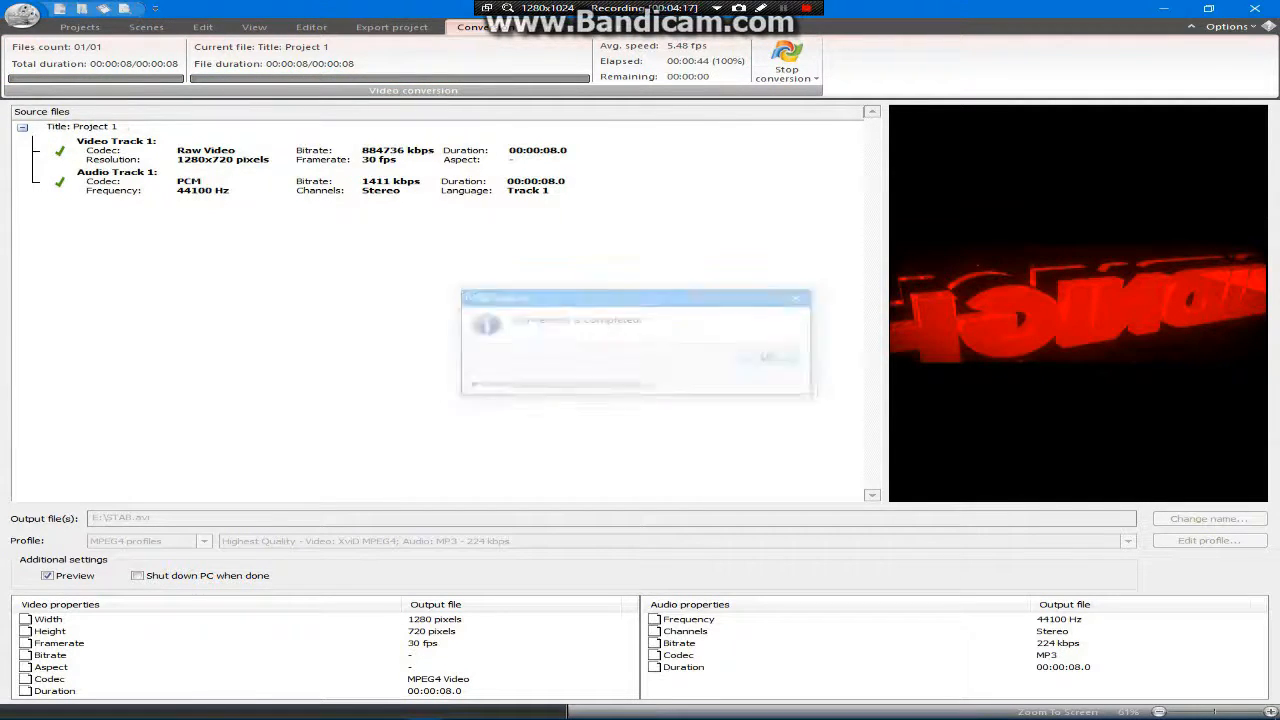
pyautogui.click(391, 26)
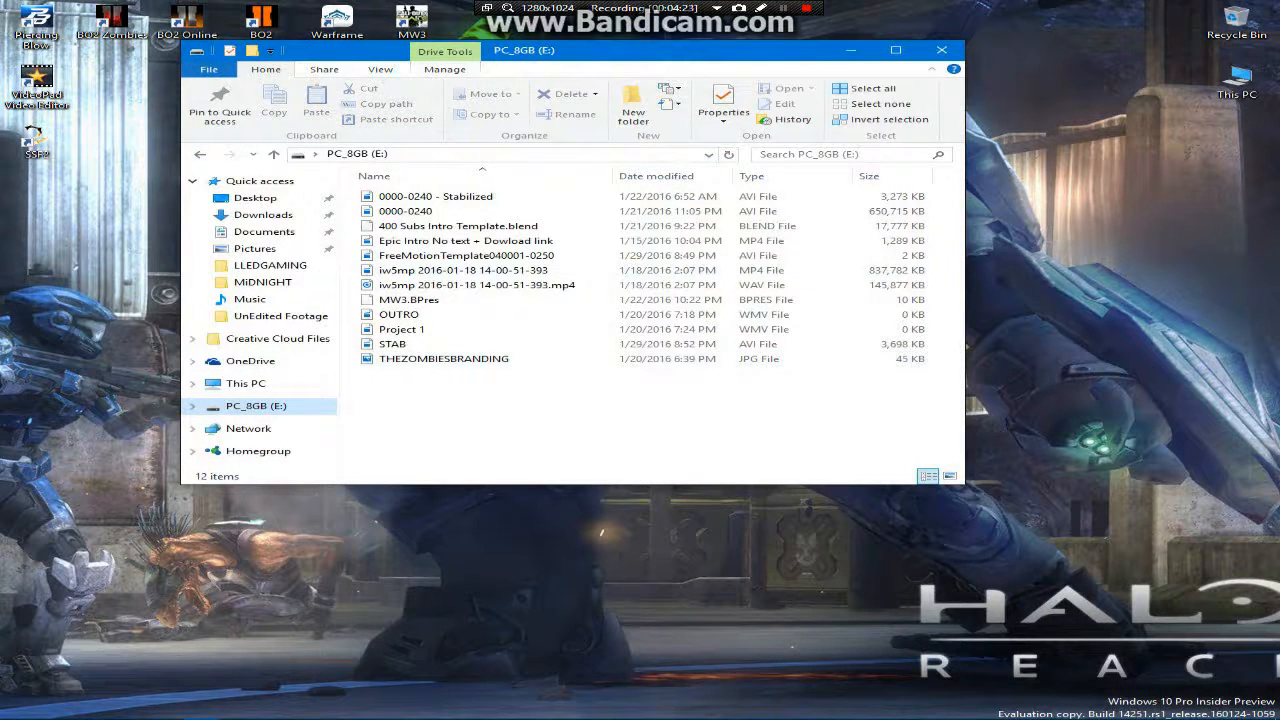
# Play STAB in Movies & TV through to its 8-second end.
pyautogui.click(443, 358)
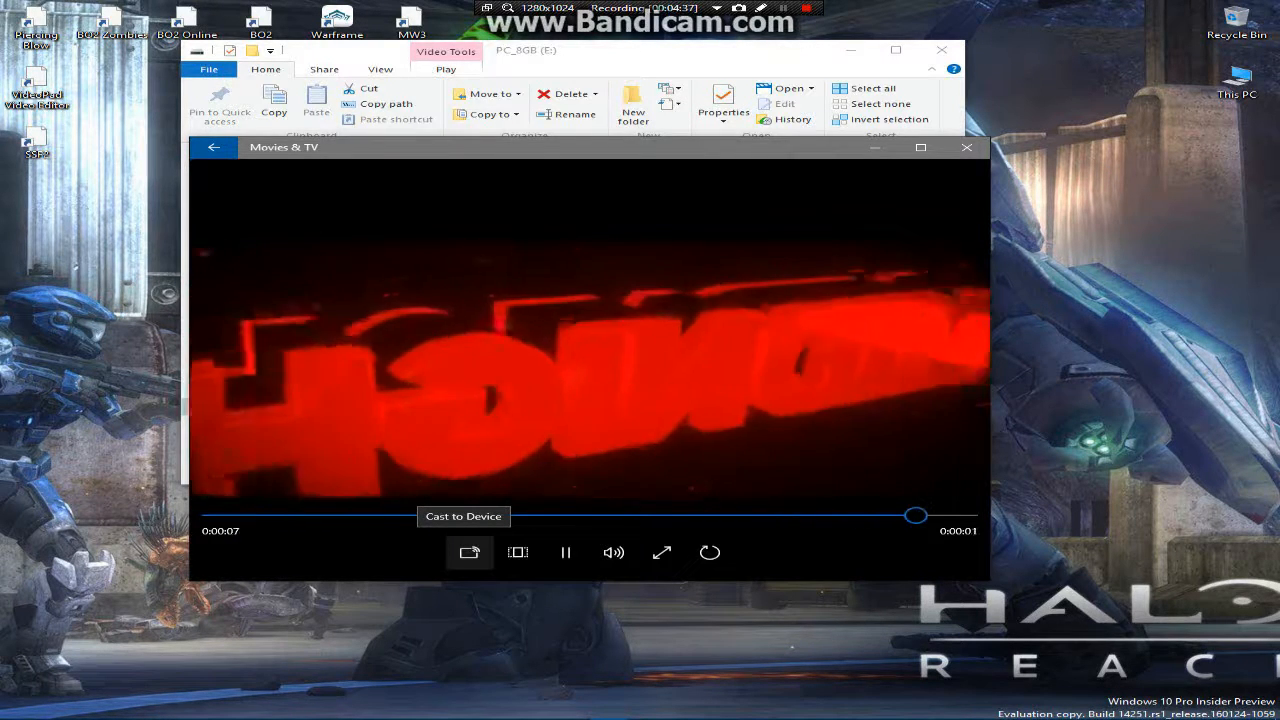
pyautogui.click(565, 552)
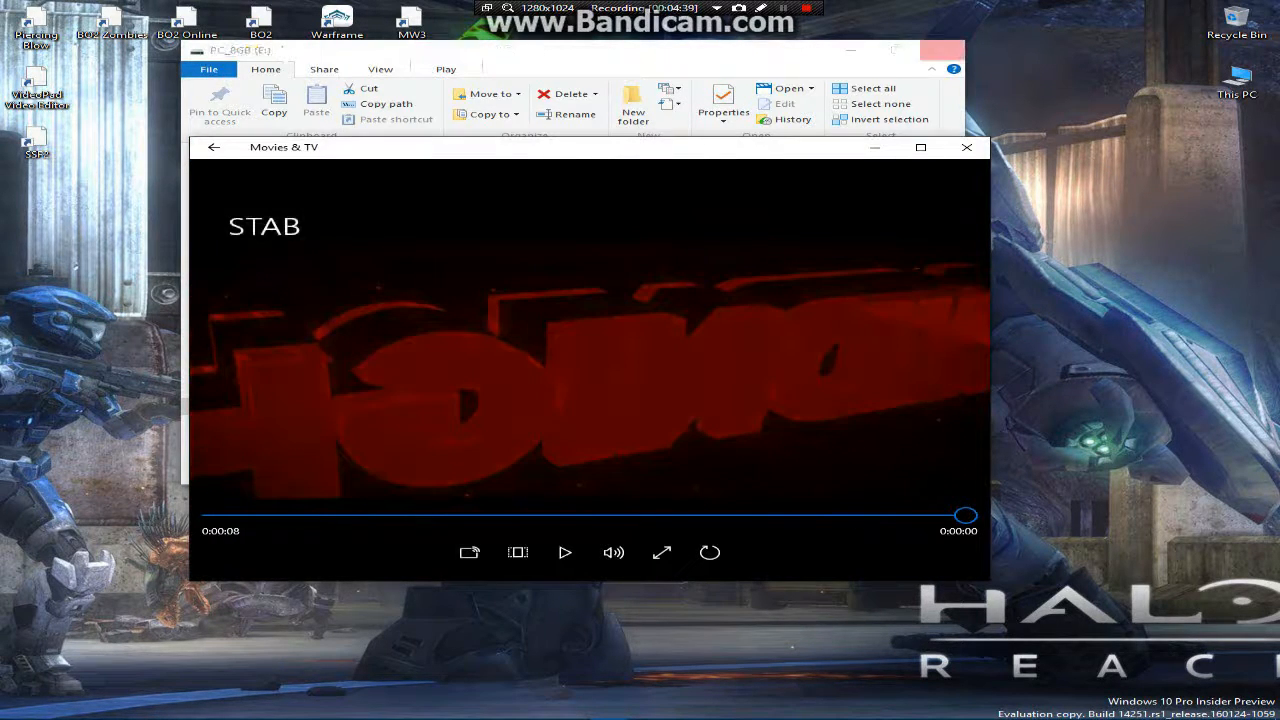